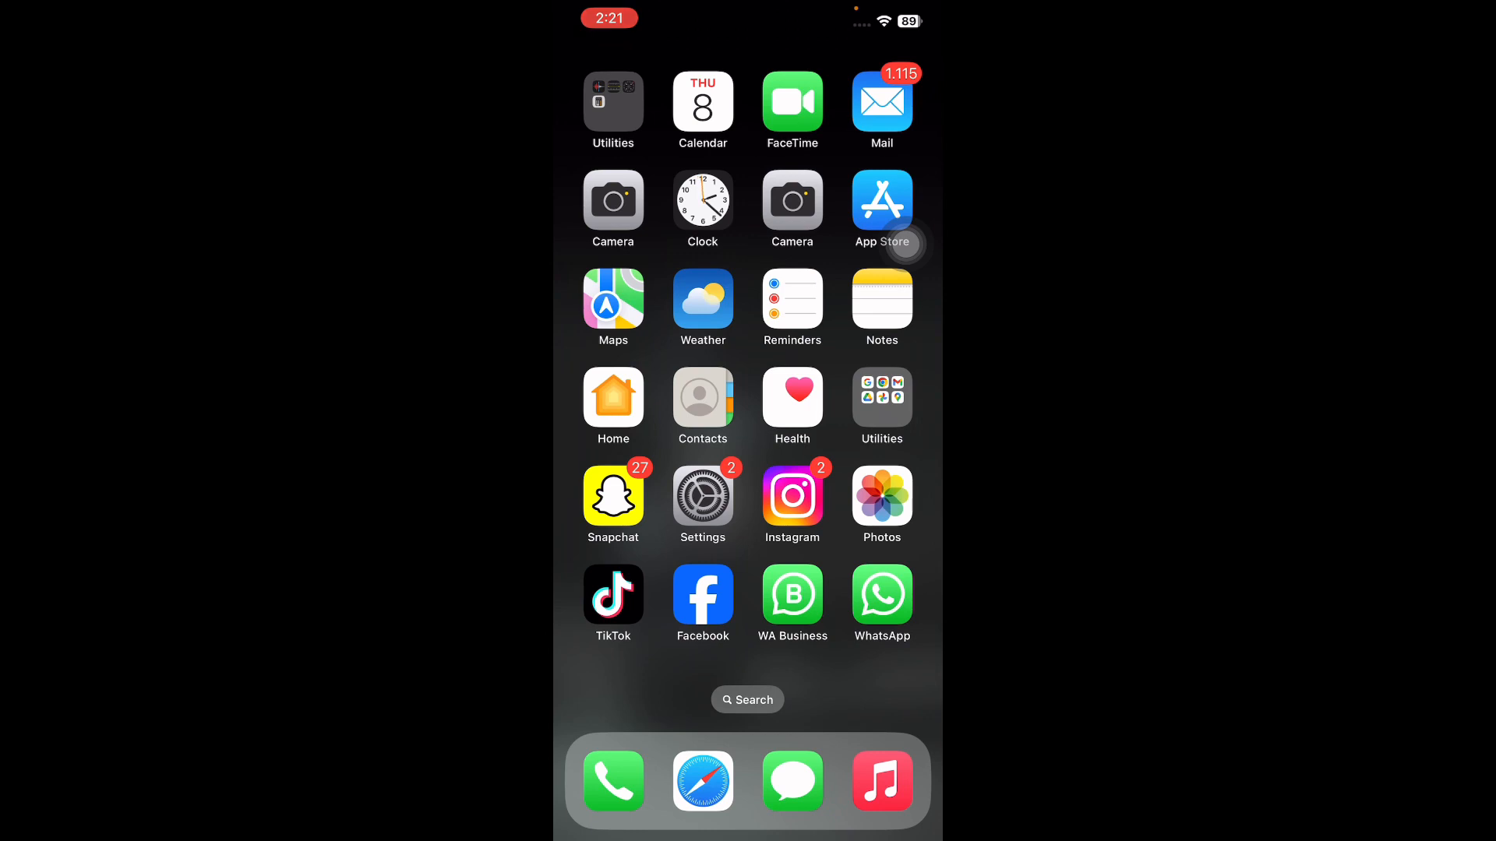
# Step: Go to Privacy & Security > Location Services and scroll through the apps' location permissions
pyautogui.click(702, 497)
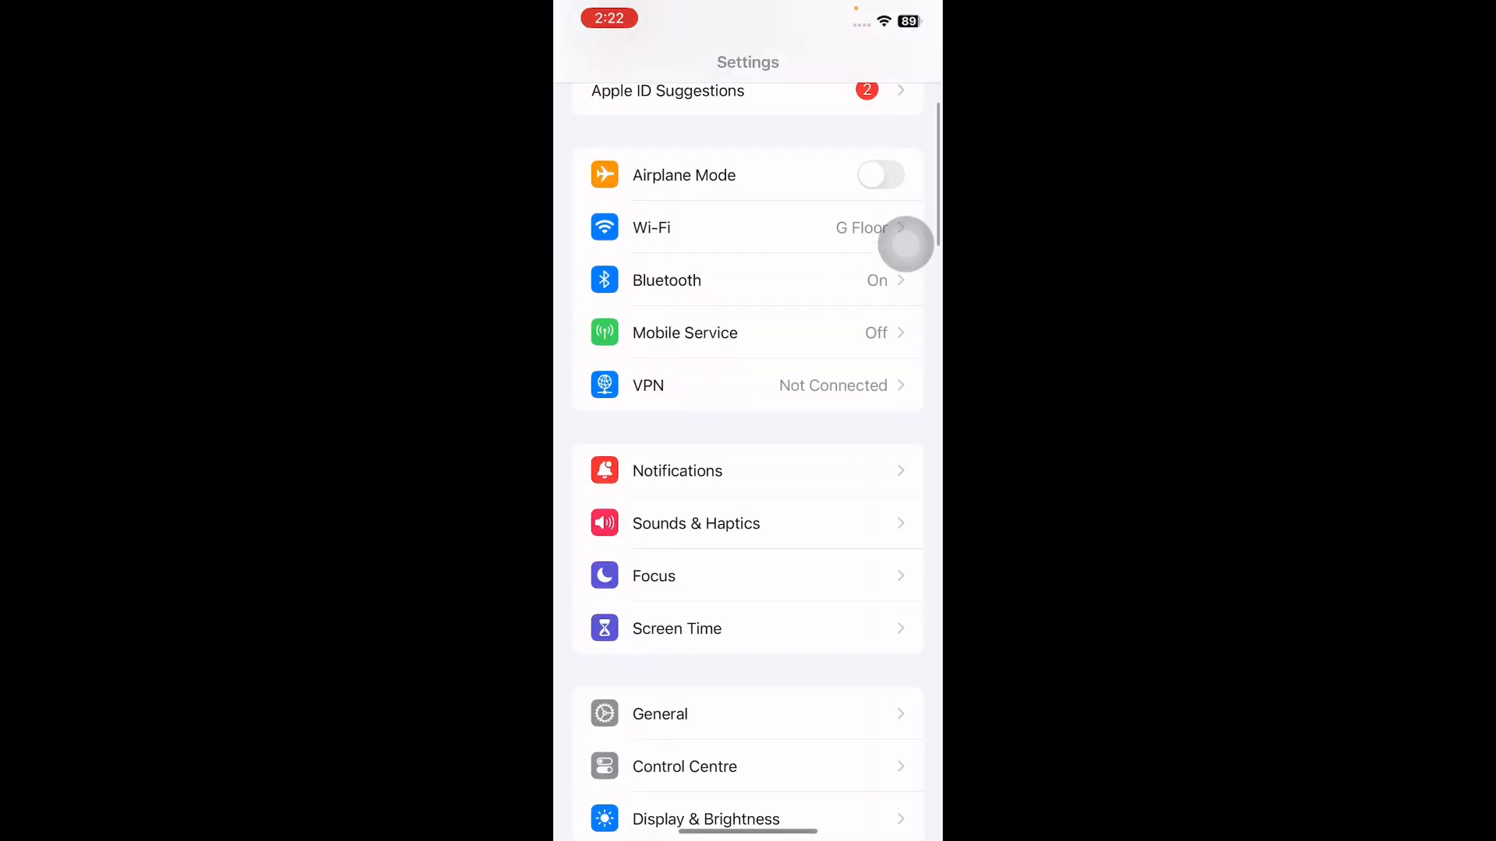
pyautogui.scroll(-3)
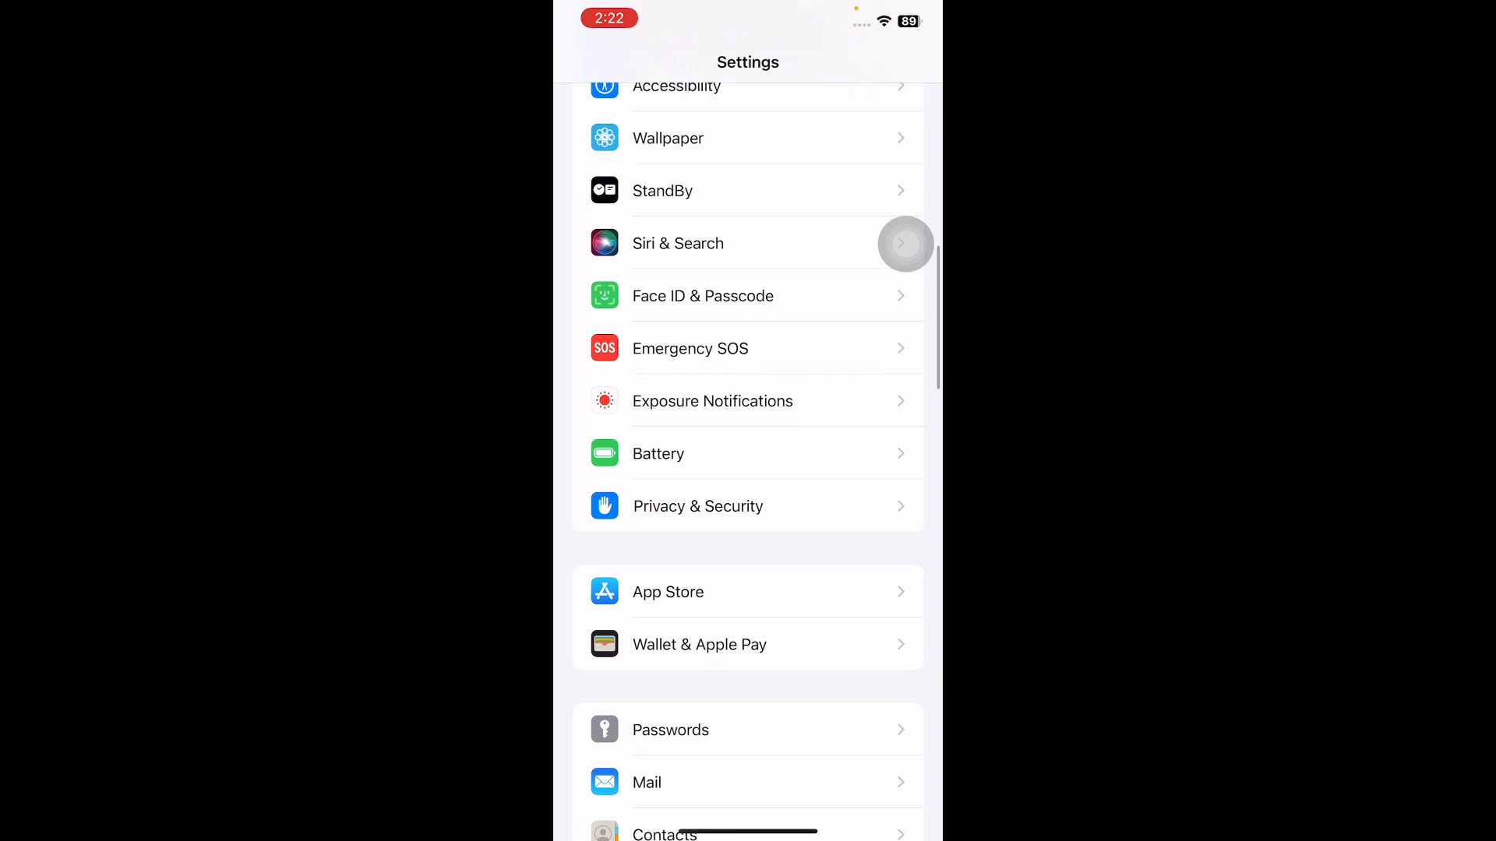
pyautogui.click(698, 505)
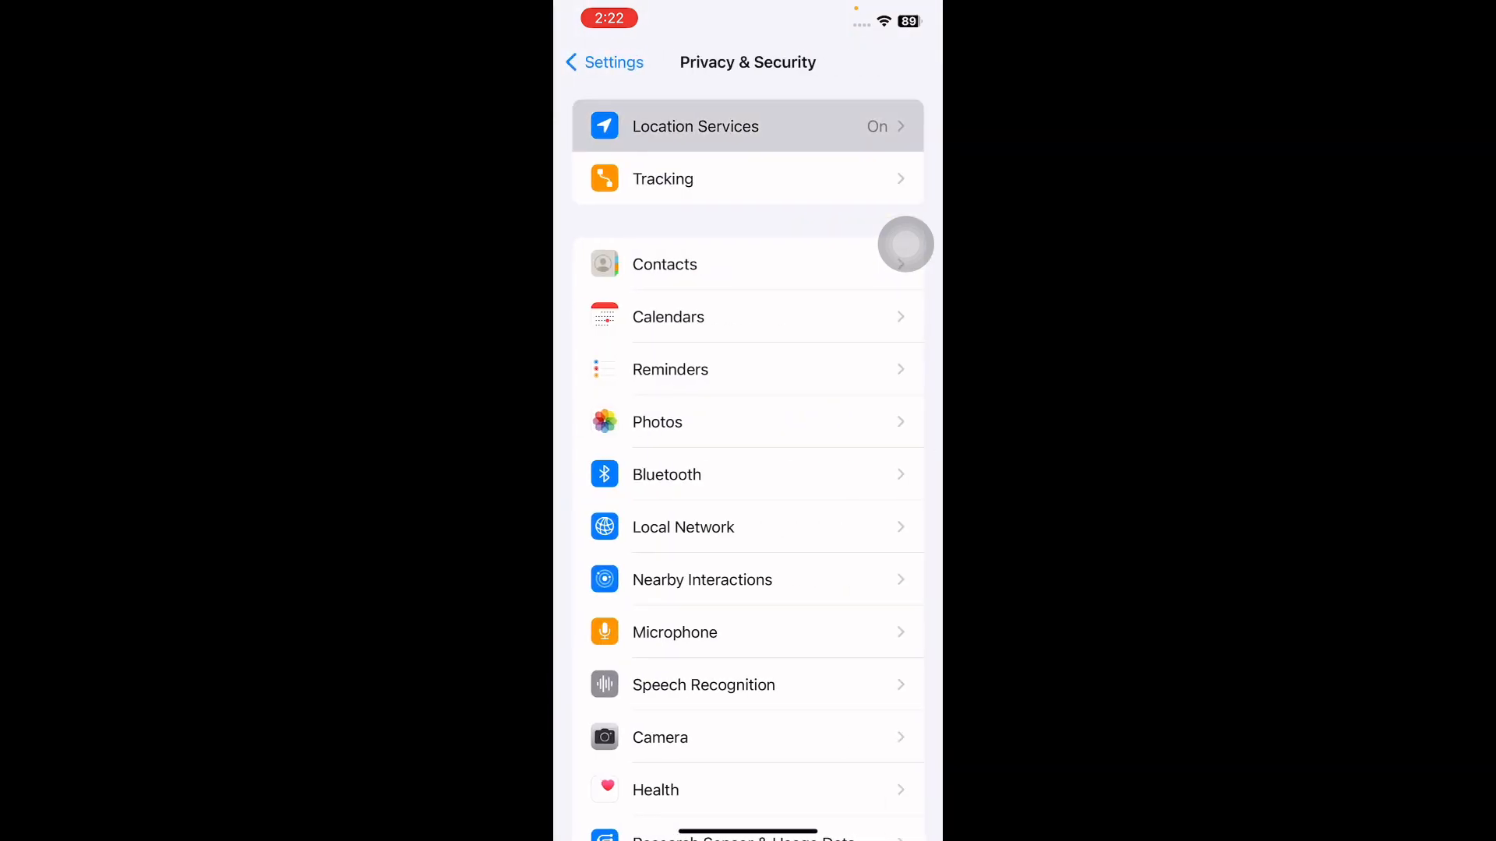
pyautogui.click(694, 127)
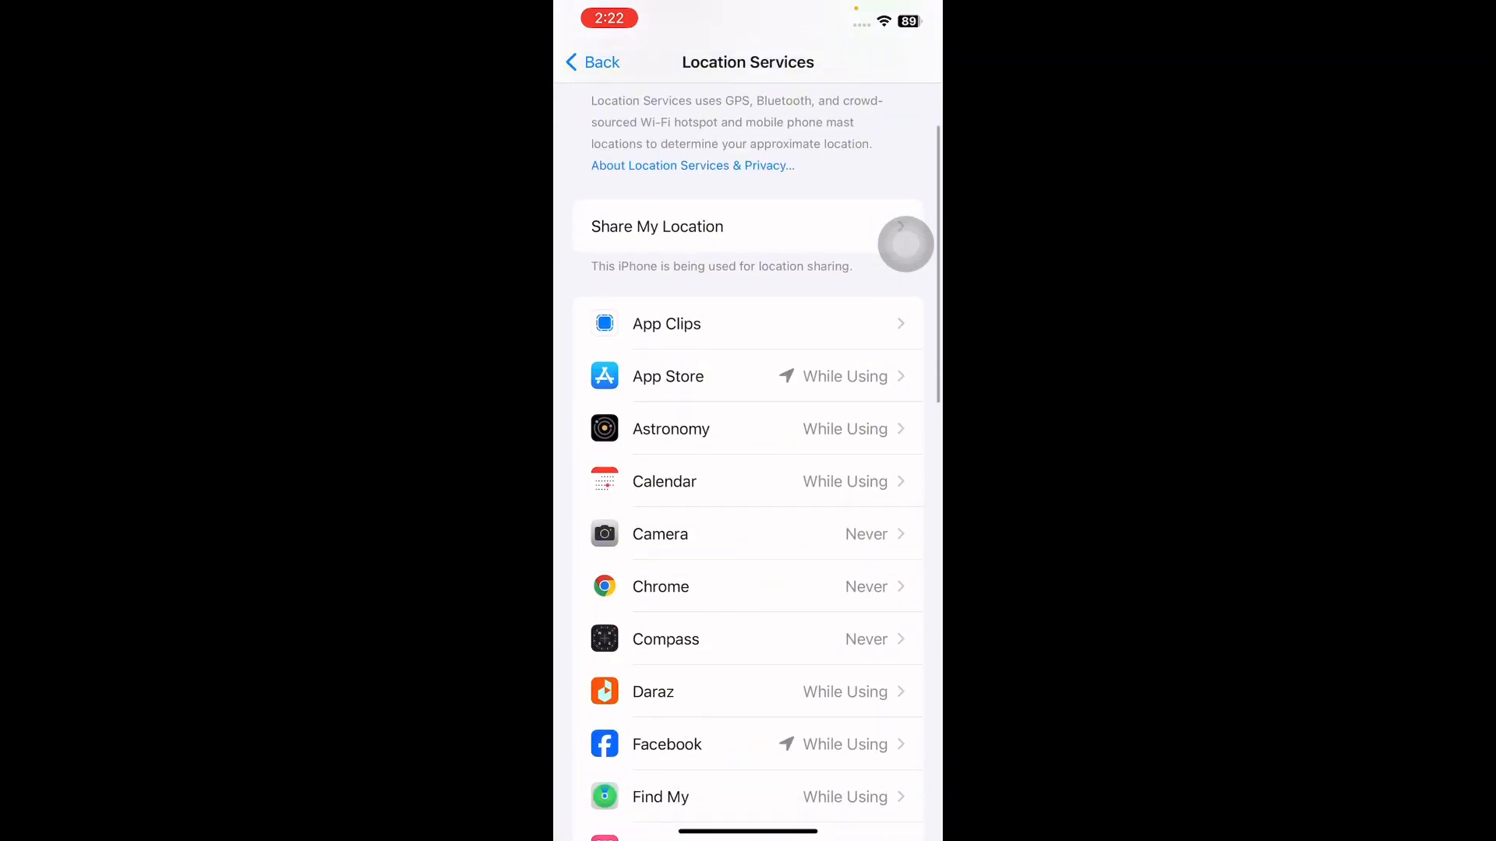
pyautogui.scroll(-3)
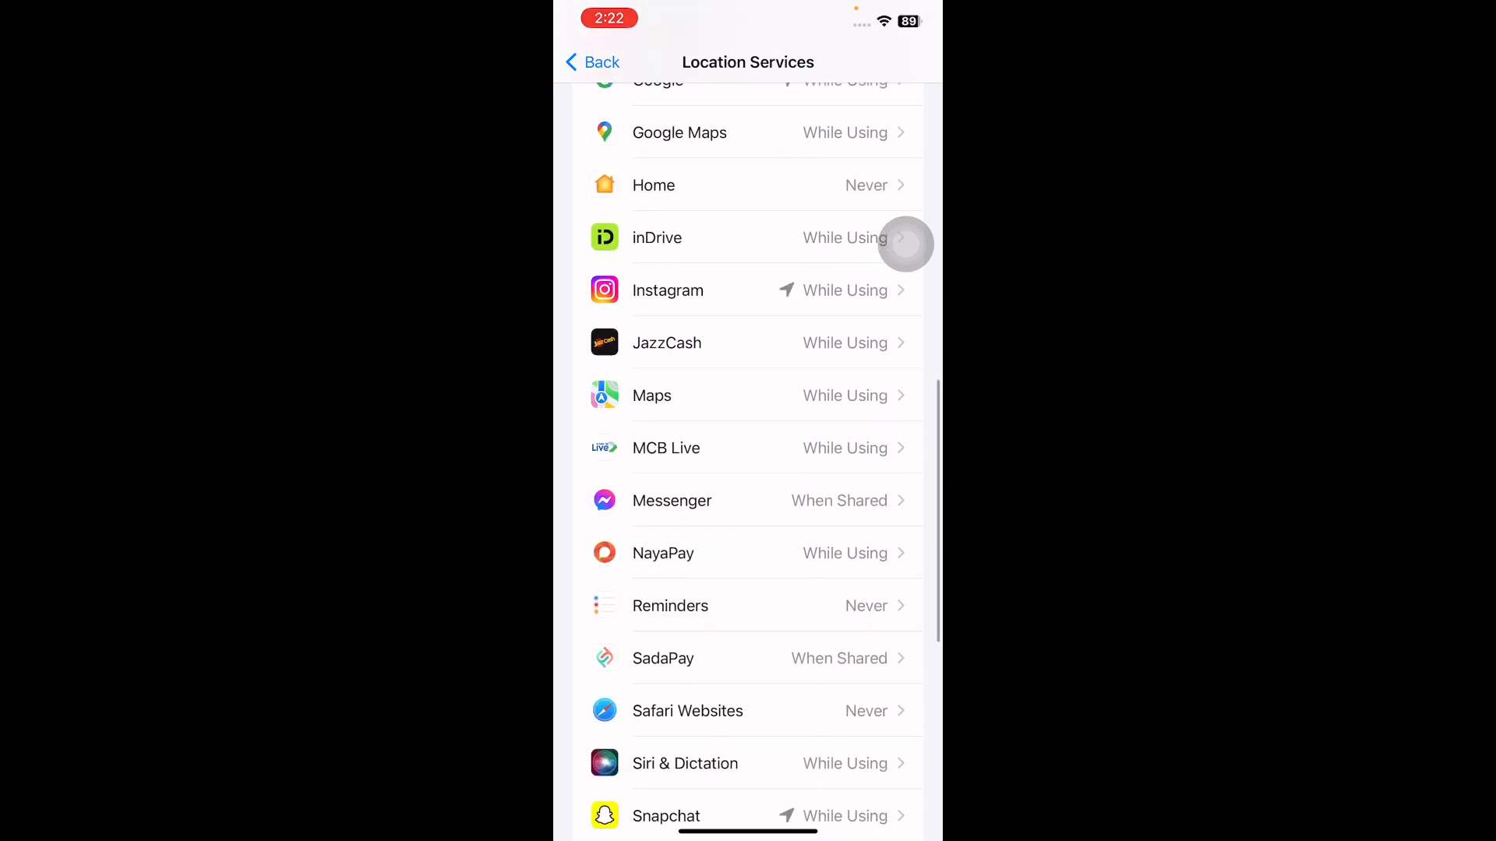
pyautogui.scroll(-3)
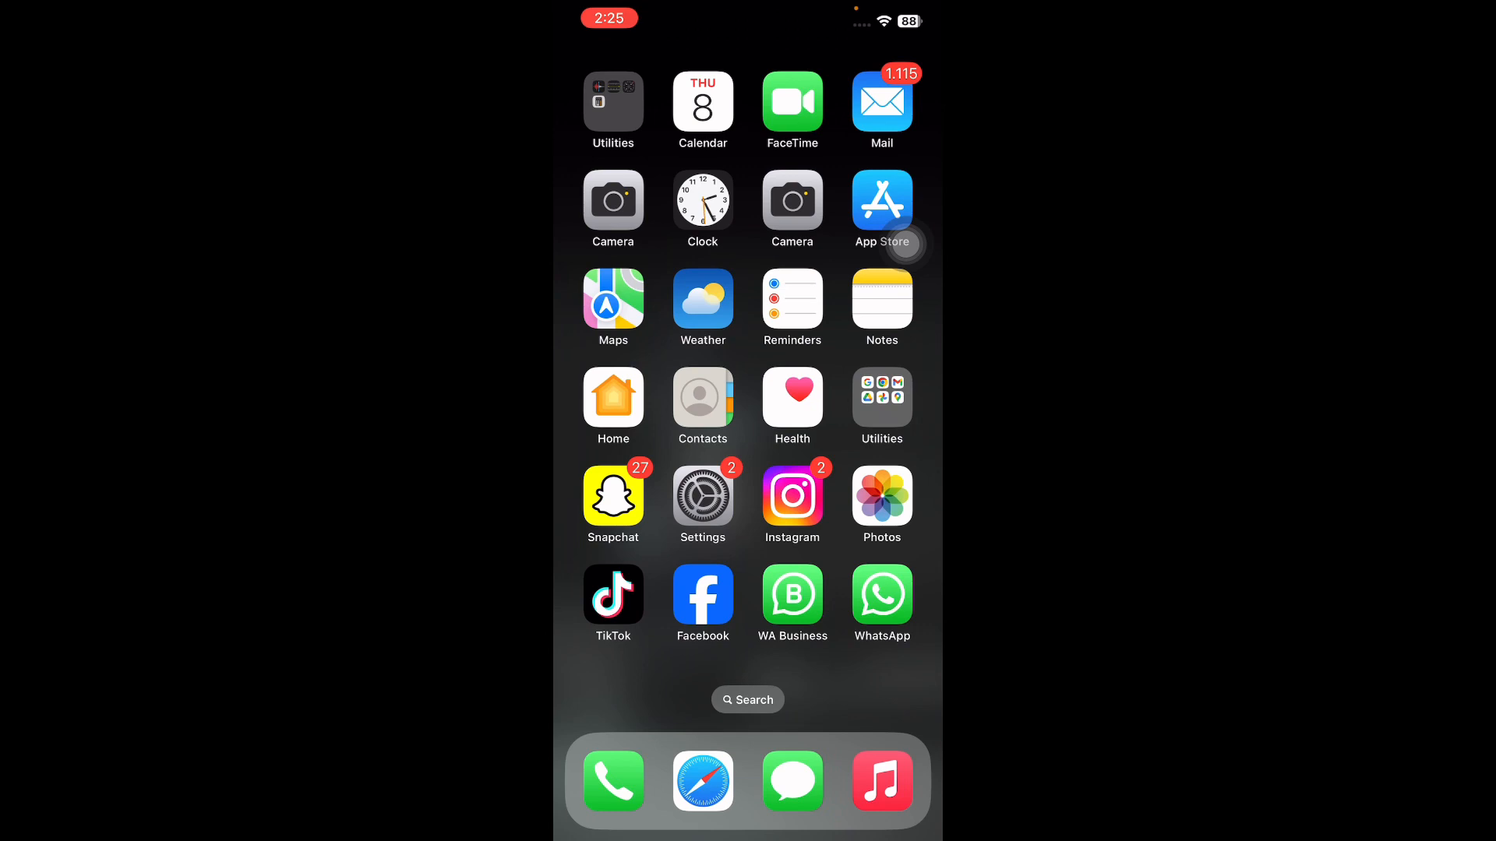
# Step: Add a searched city to the Weather app's saved locations
pyautogui.click(702, 301)
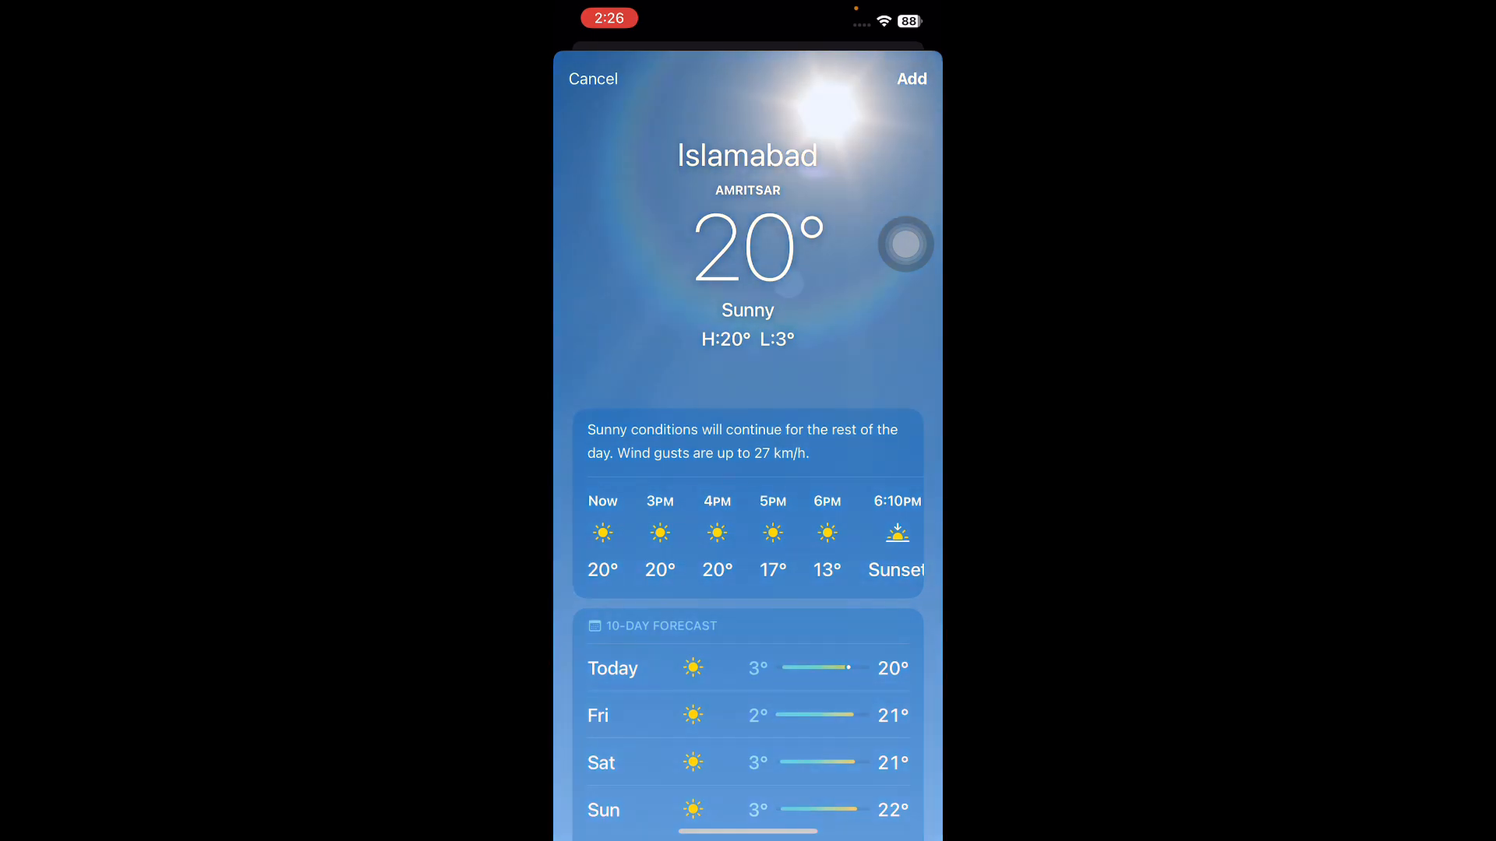
pyautogui.click(592, 78)
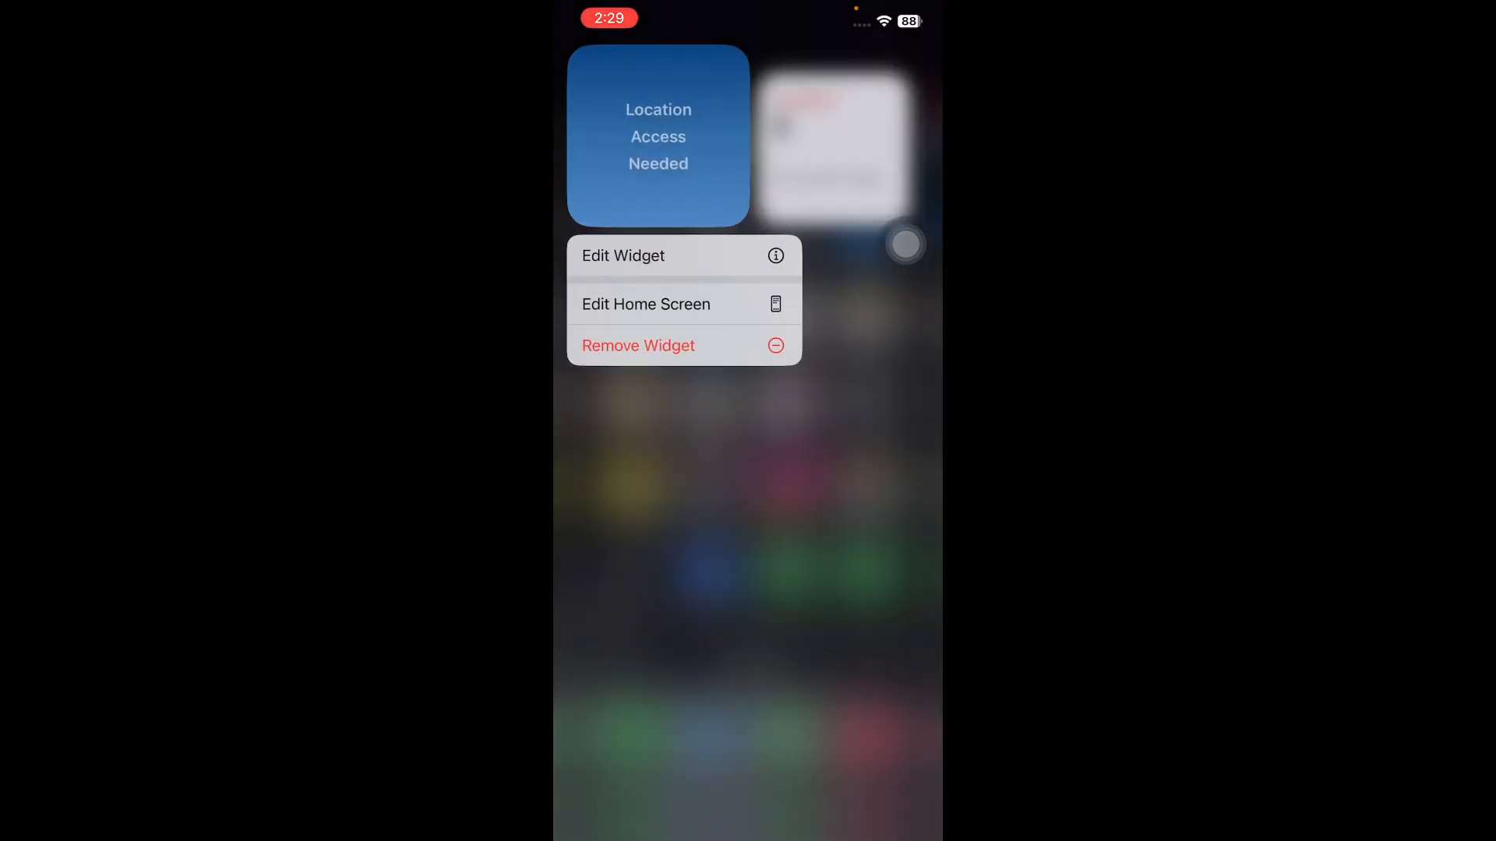
# Step: Edit the Weather Forecast widget and change its location from My Location to Lahore
pyautogui.click(624, 256)
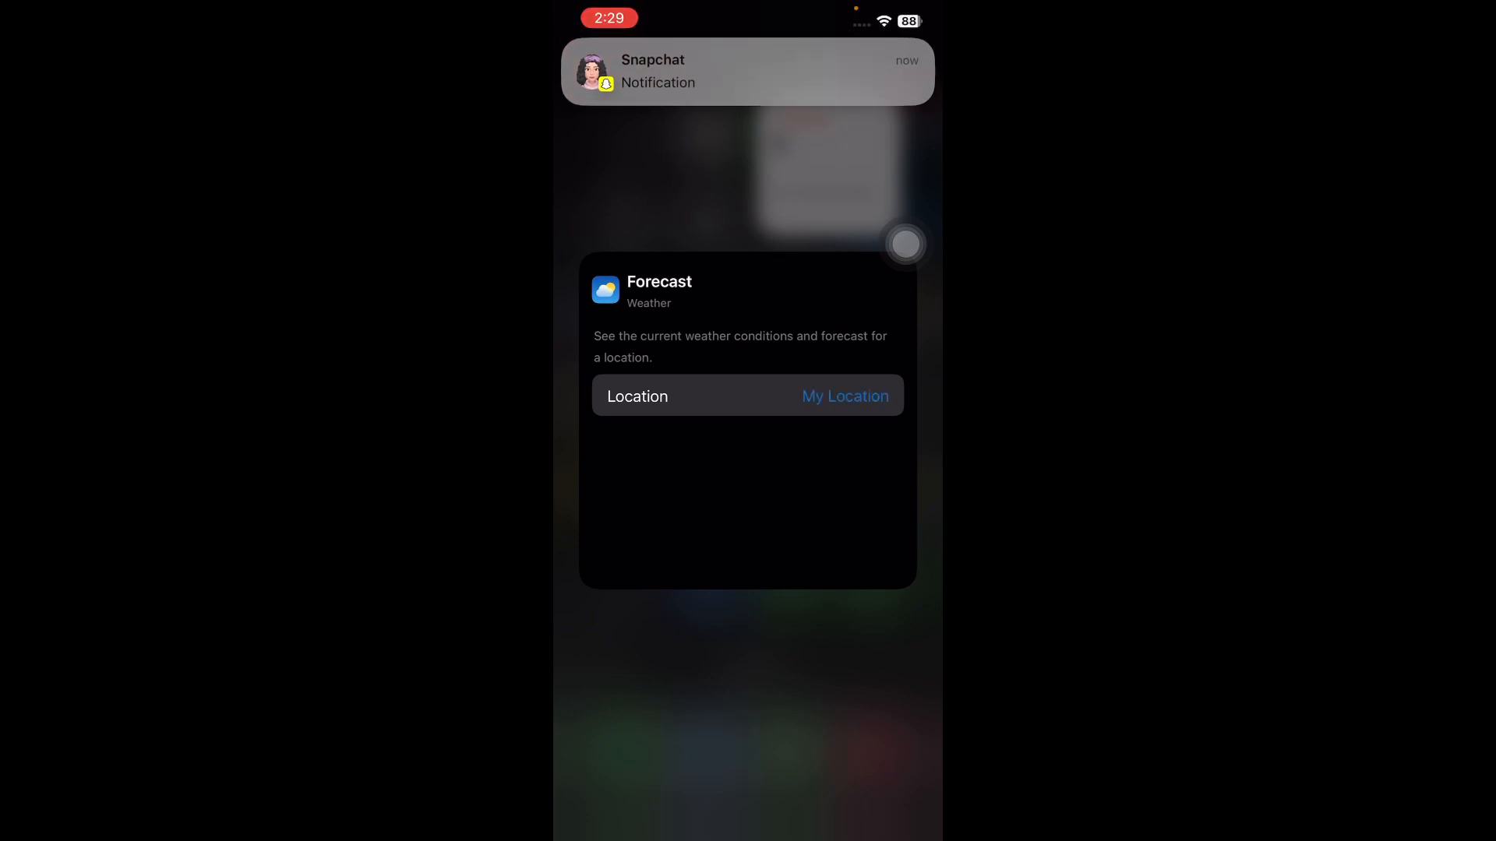
pyautogui.click(843, 396)
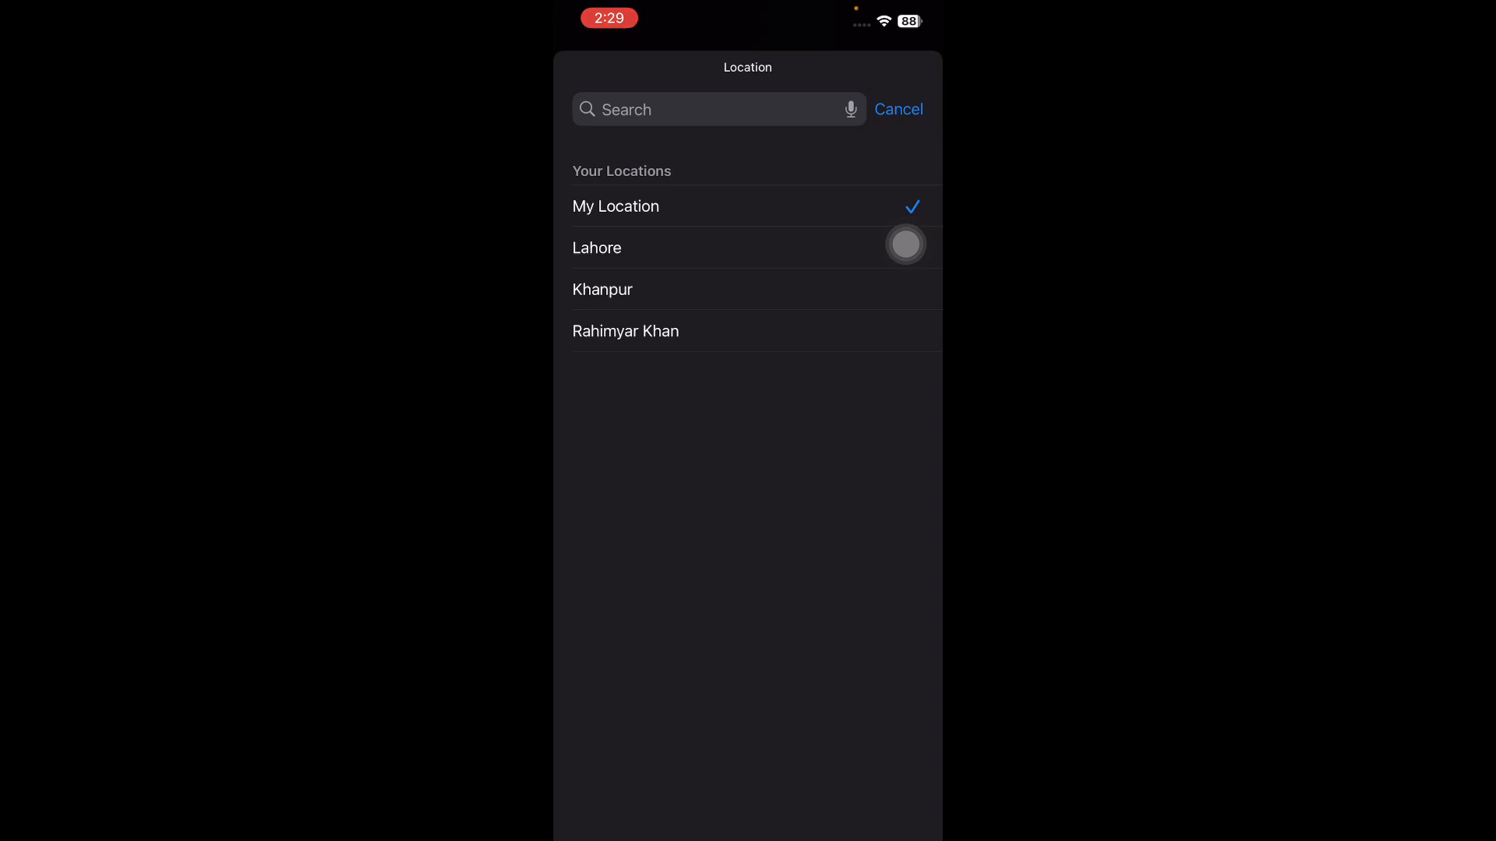
pyautogui.click(596, 248)
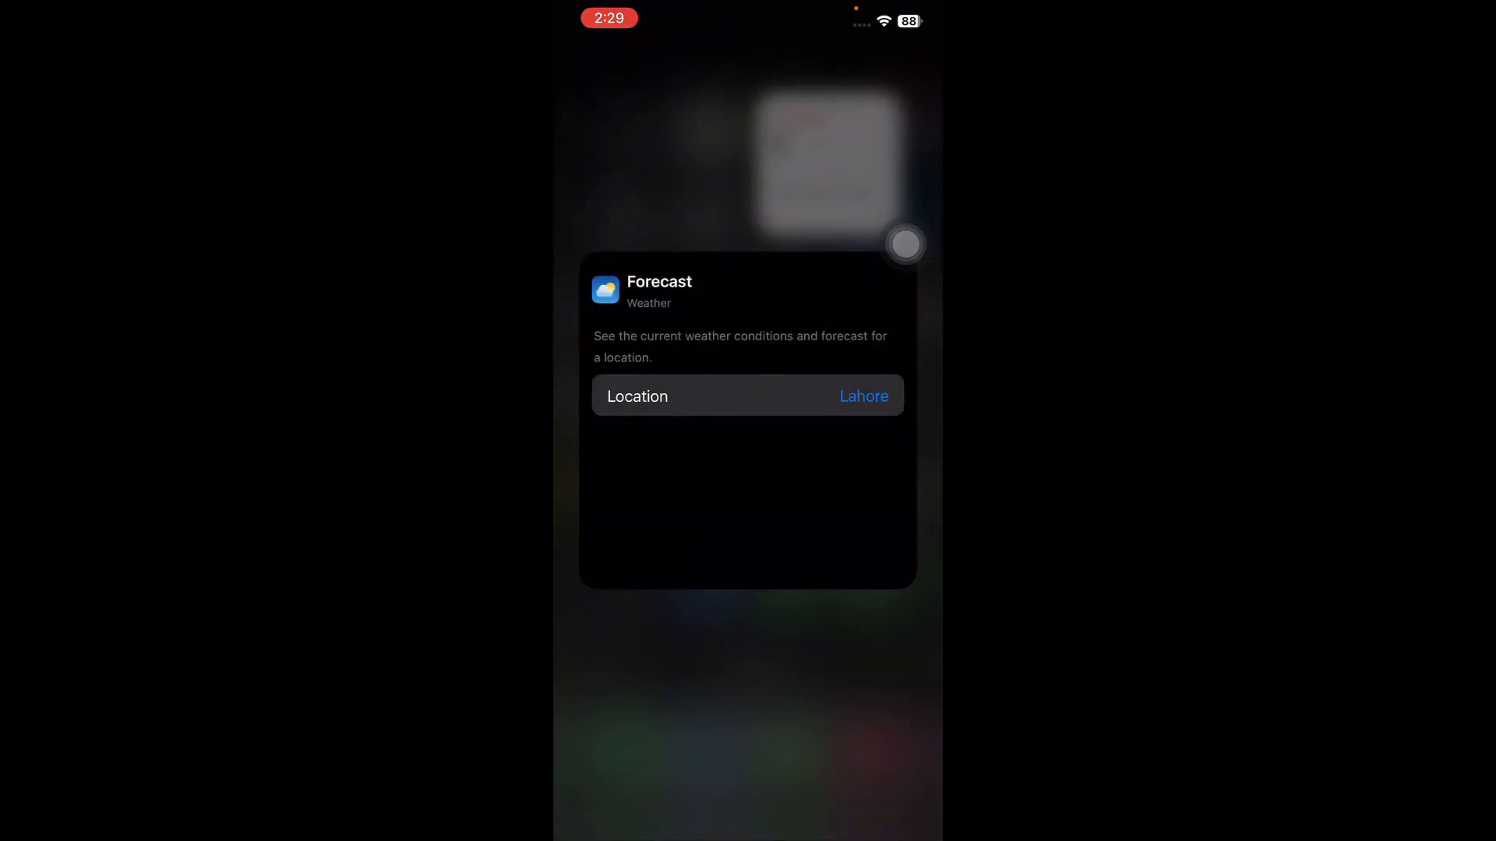